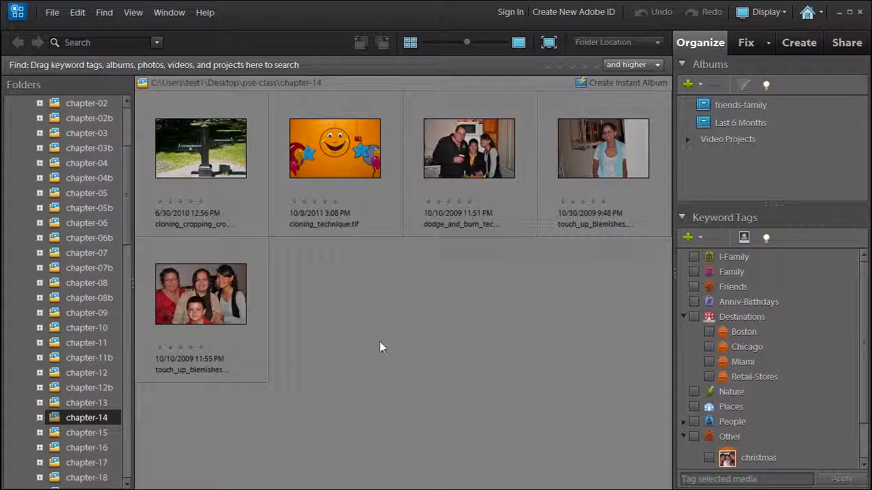
Send the touch_up_blemishes portrait from the Organizer to the Photoshop Elements Editor
click(602, 147)
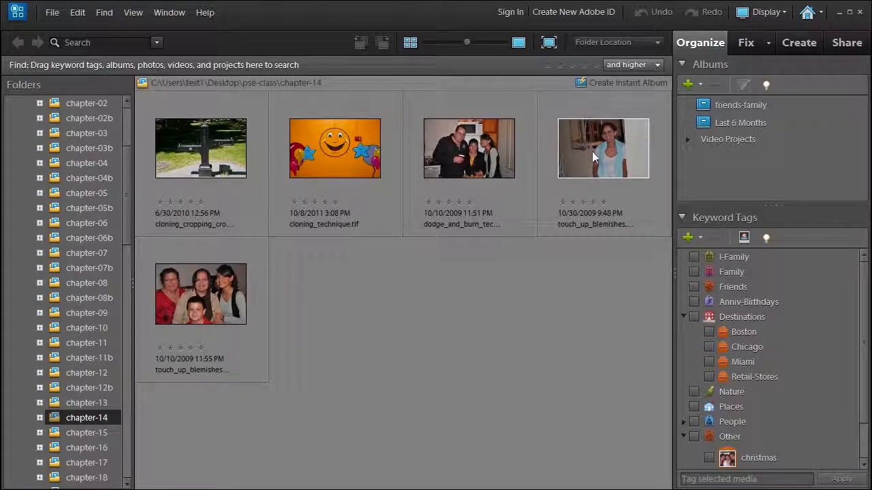
right_click(603, 147)
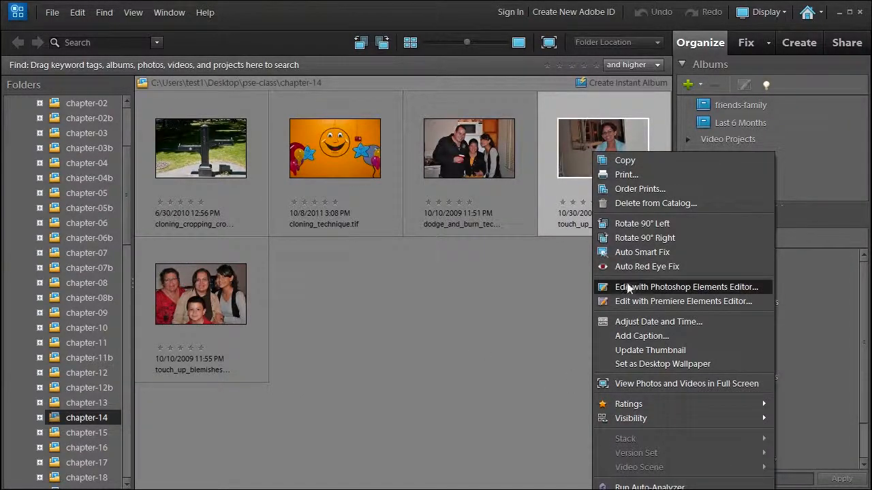
click(685, 286)
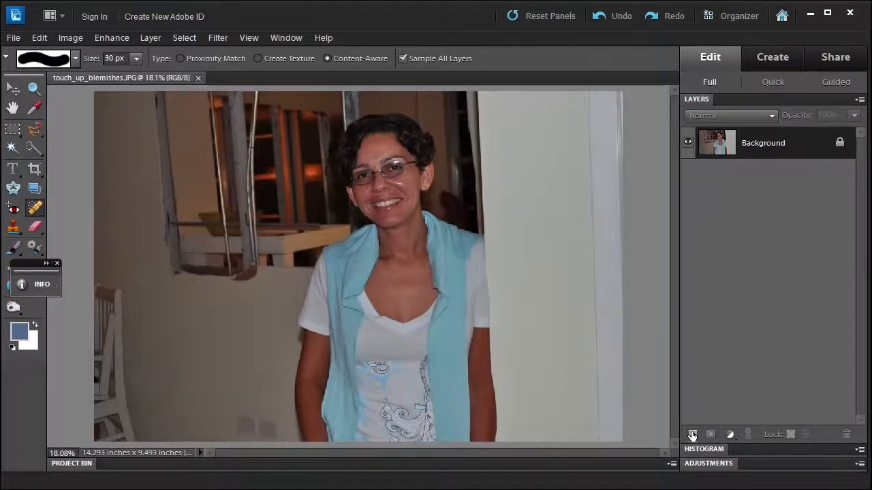
Create a new empty layer named 'touchups' above the Background layer
click(692, 435)
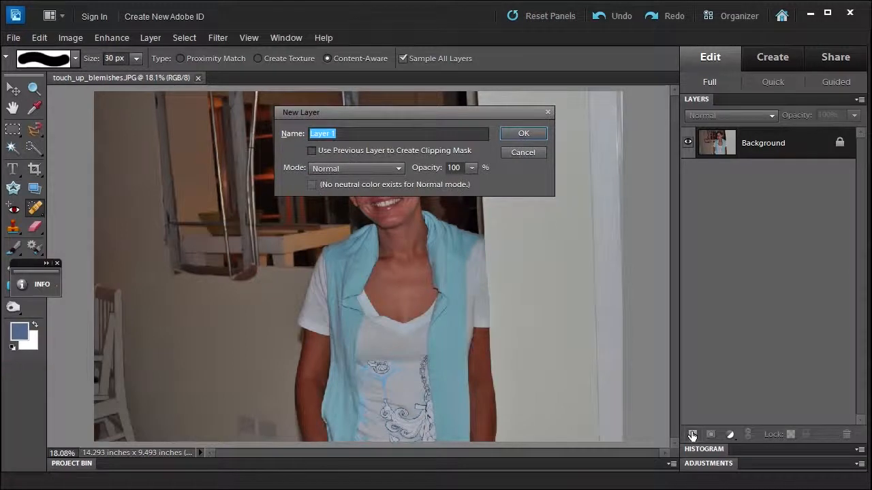
text(tou)
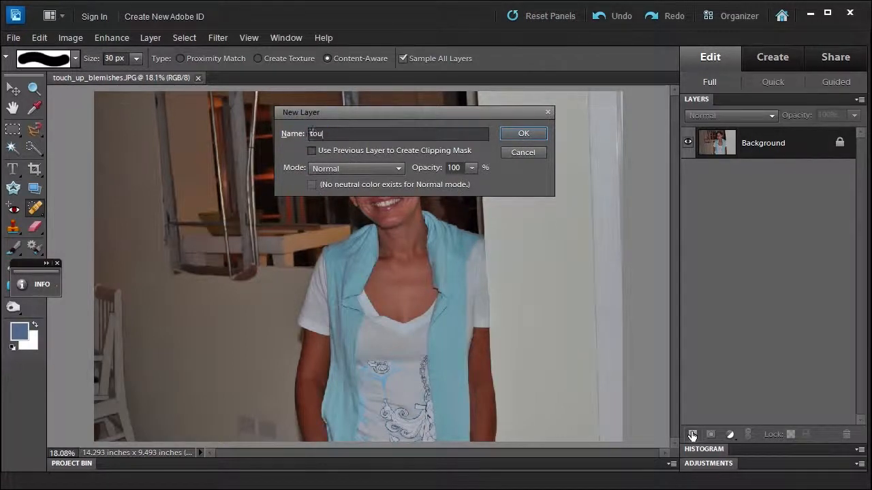
text(chup)
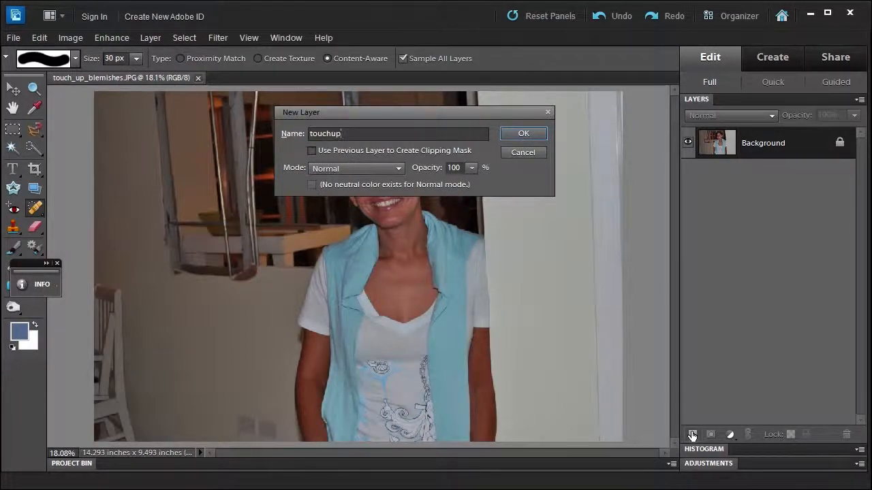
click(523, 134)
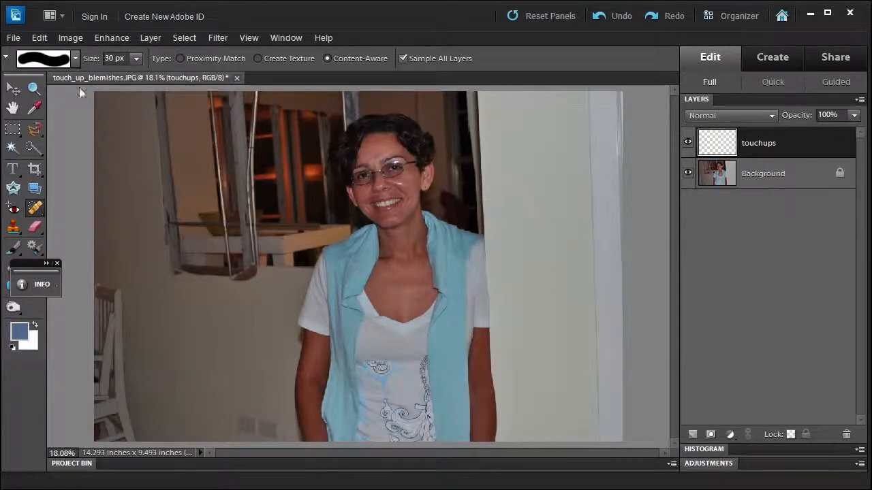
Zoom in on the woman's face and choose the Spot Healing Brush tool
click(32, 88)
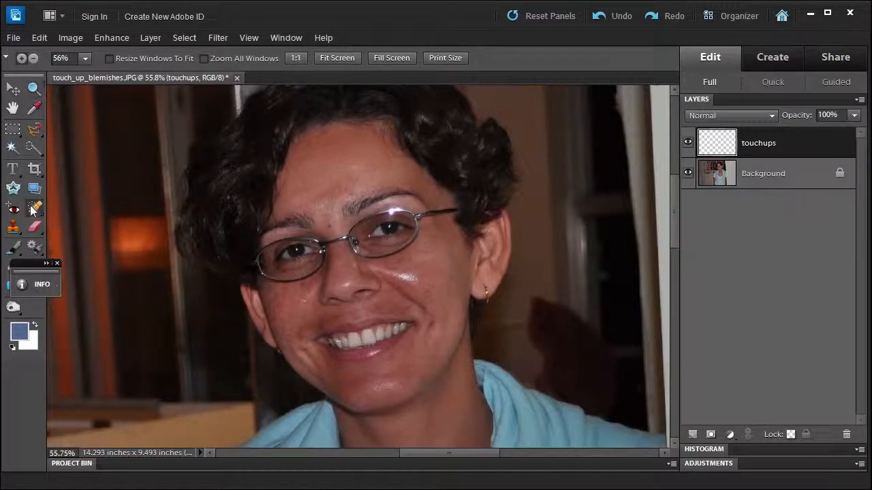
click(34, 208)
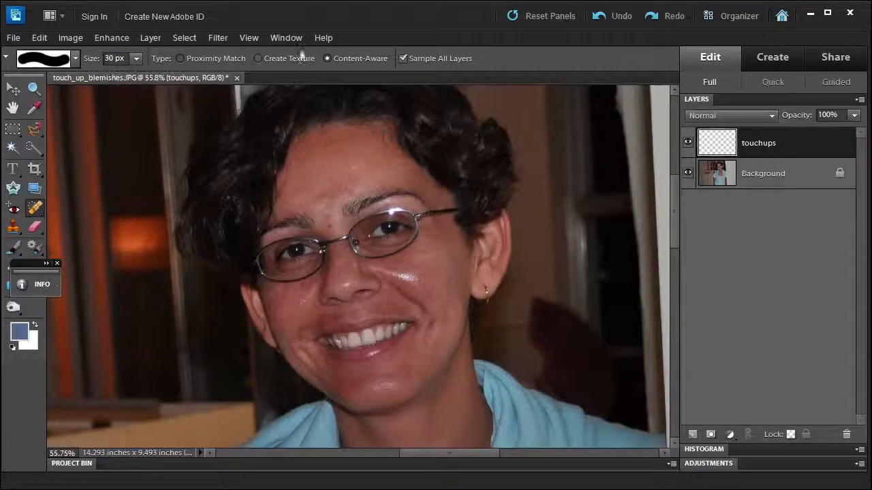
mouse_move(327, 58)
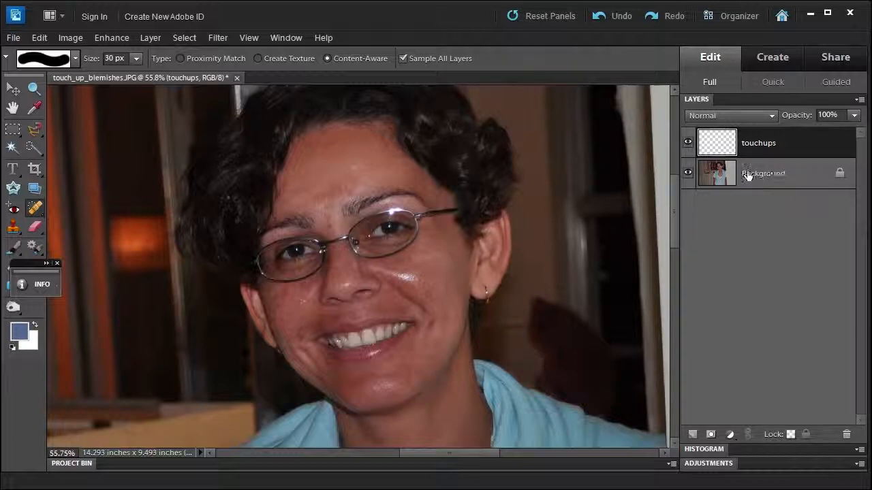
mouse_move(716, 172)
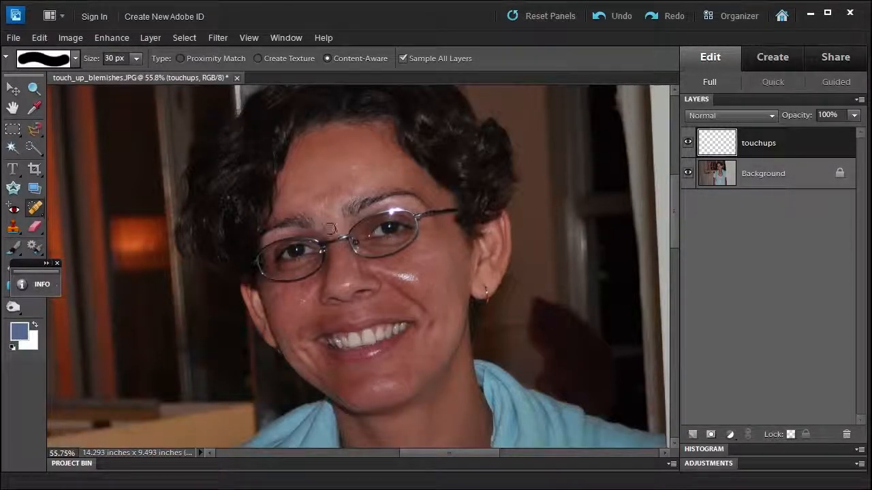
Spot-heal blemishes between the eyebrows, beside the nose bridge and on the cheek
click(330, 231)
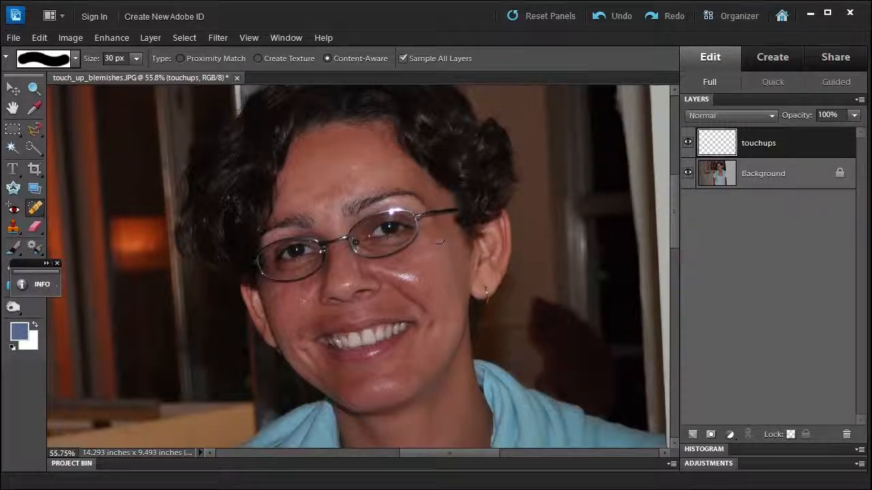
click(344, 166)
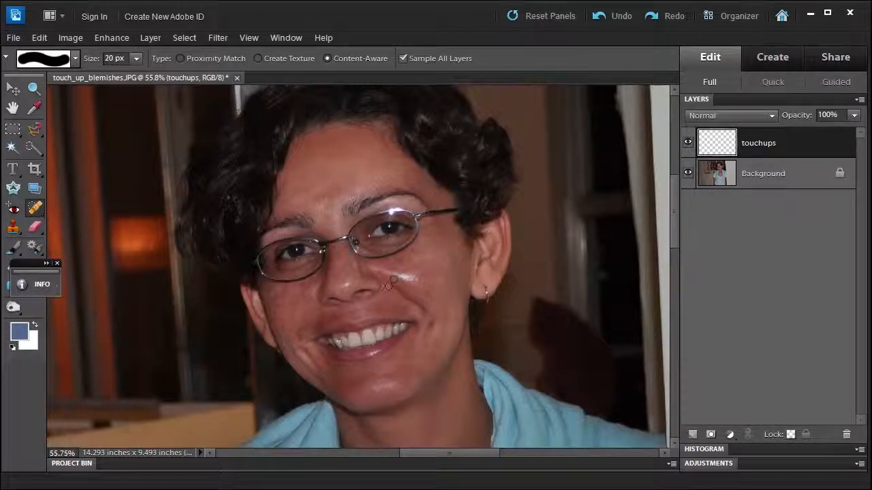
click(388, 282)
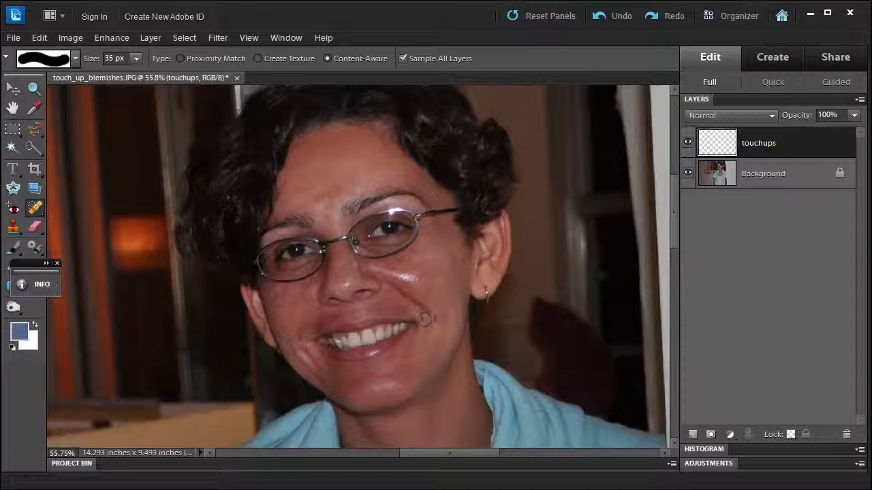
click(422, 318)
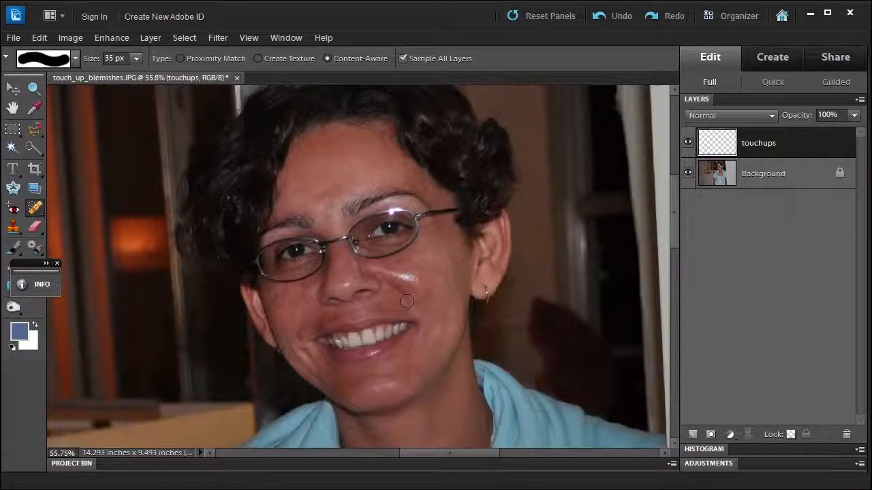
Spot-heal the streak across the cheek and the spots near the corner of the mouth
drag(406, 301, 412, 294)
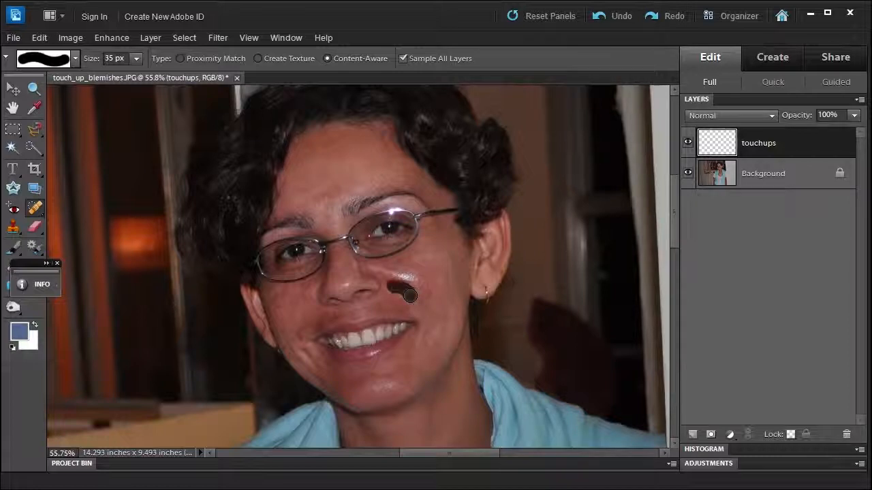
click(406, 293)
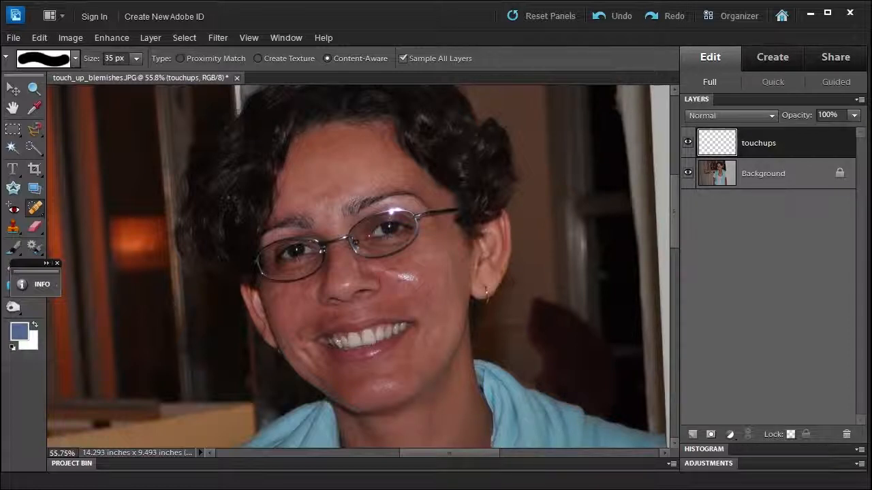
click(420, 314)
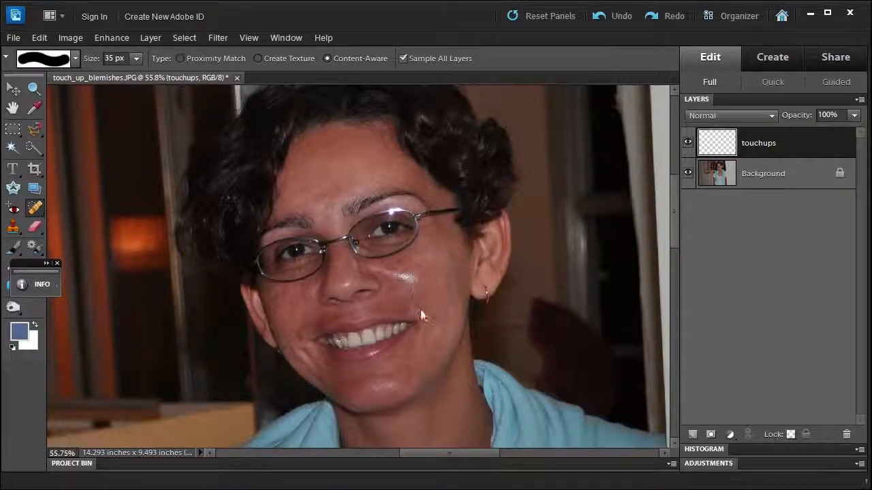
click(420, 305)
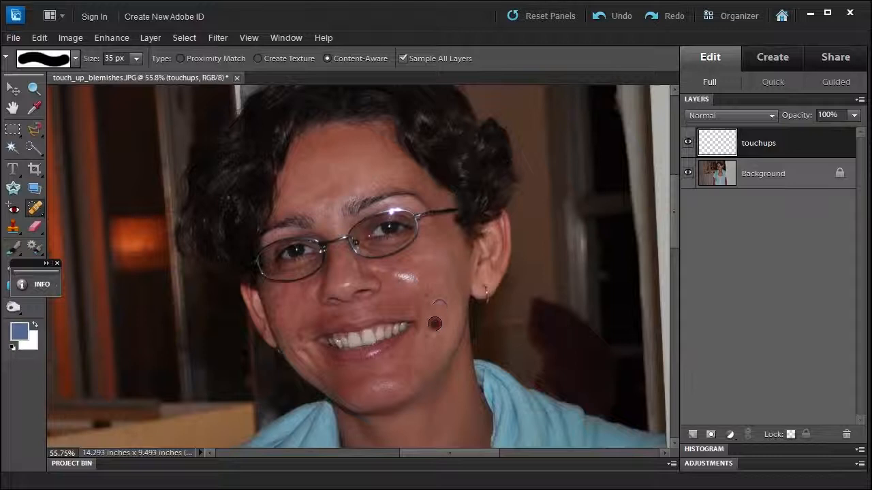
click(435, 324)
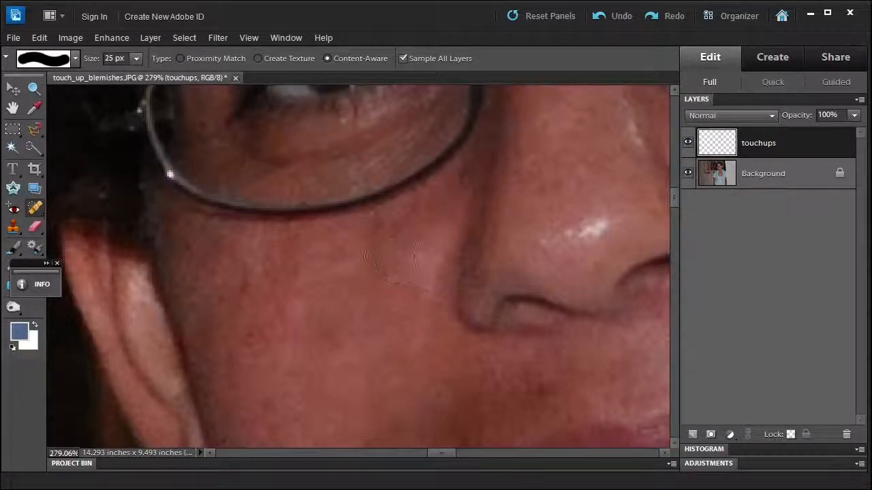
Zoom in close to heal a tiny spot on the cheek beside the nose
click(32, 87)
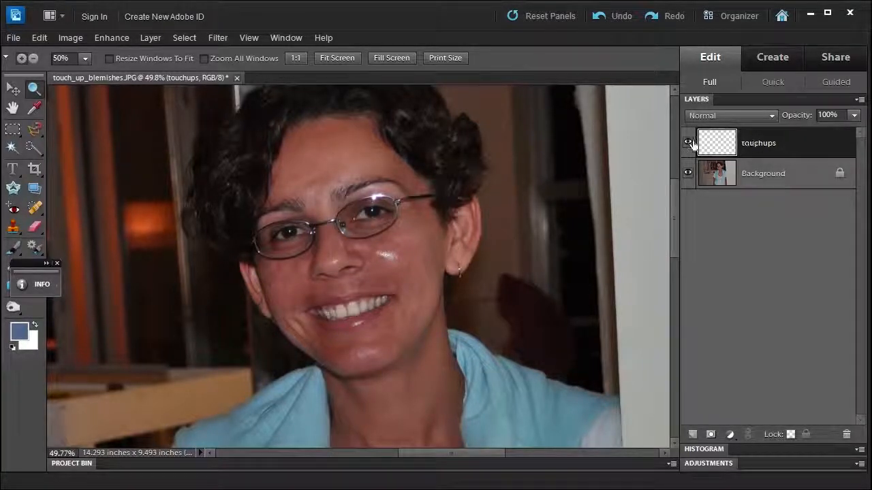
Toggle the touchups layer's visibility to compare the portrait before and after healing
click(688, 143)
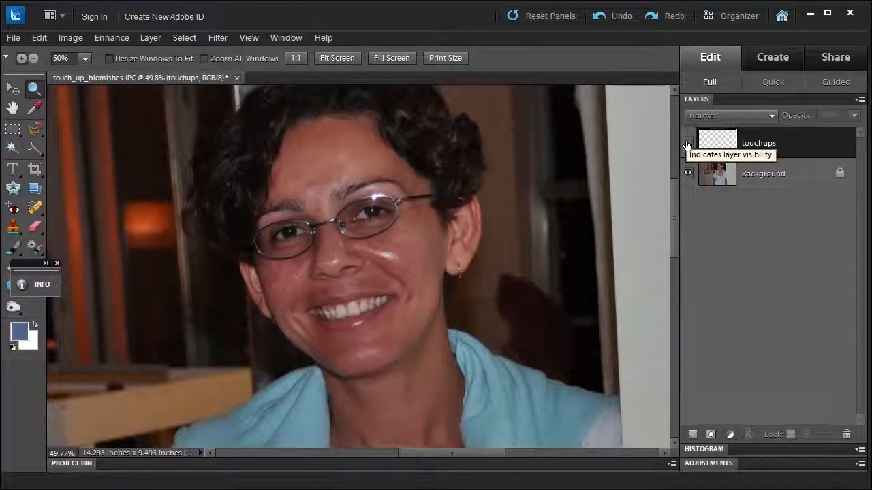
click(686, 144)
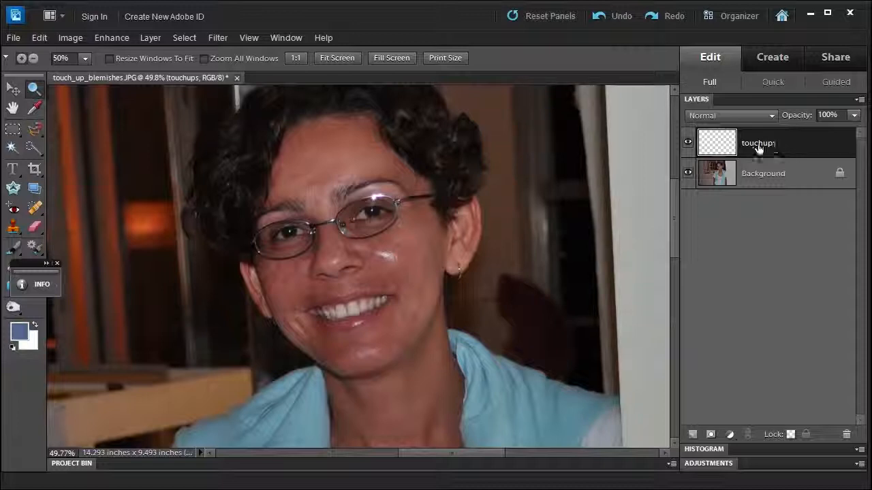
mouse_move(687, 143)
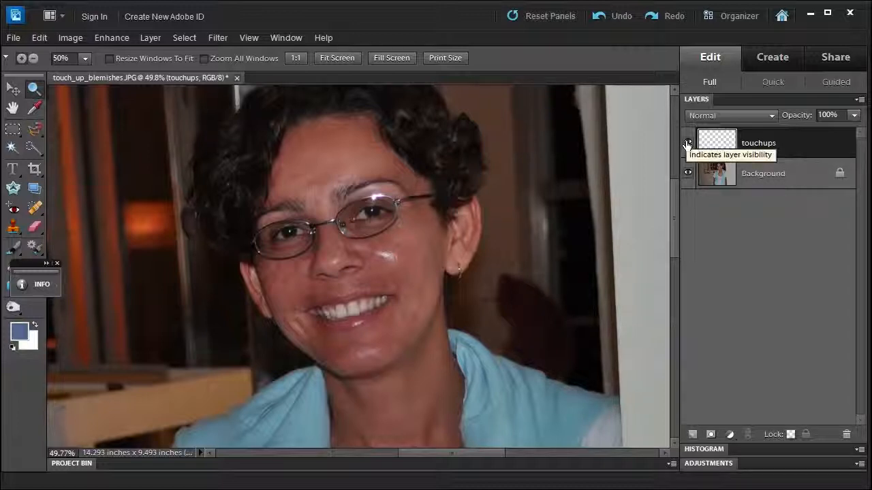
click(686, 144)
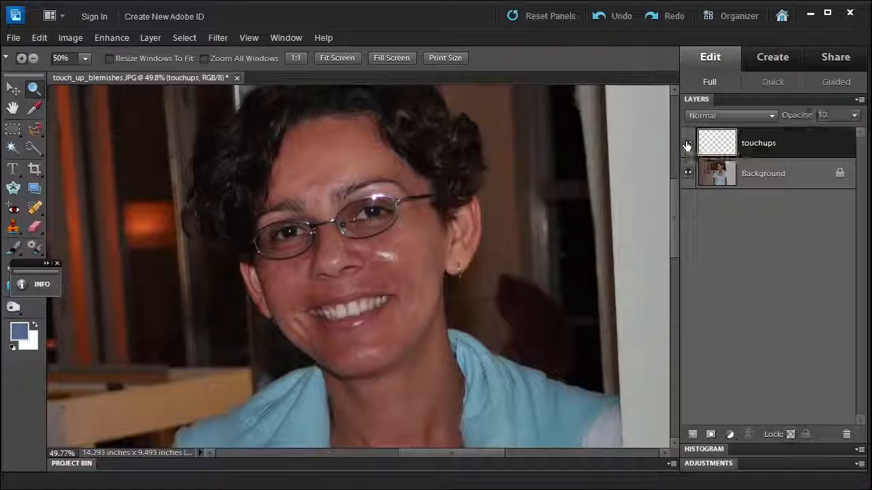